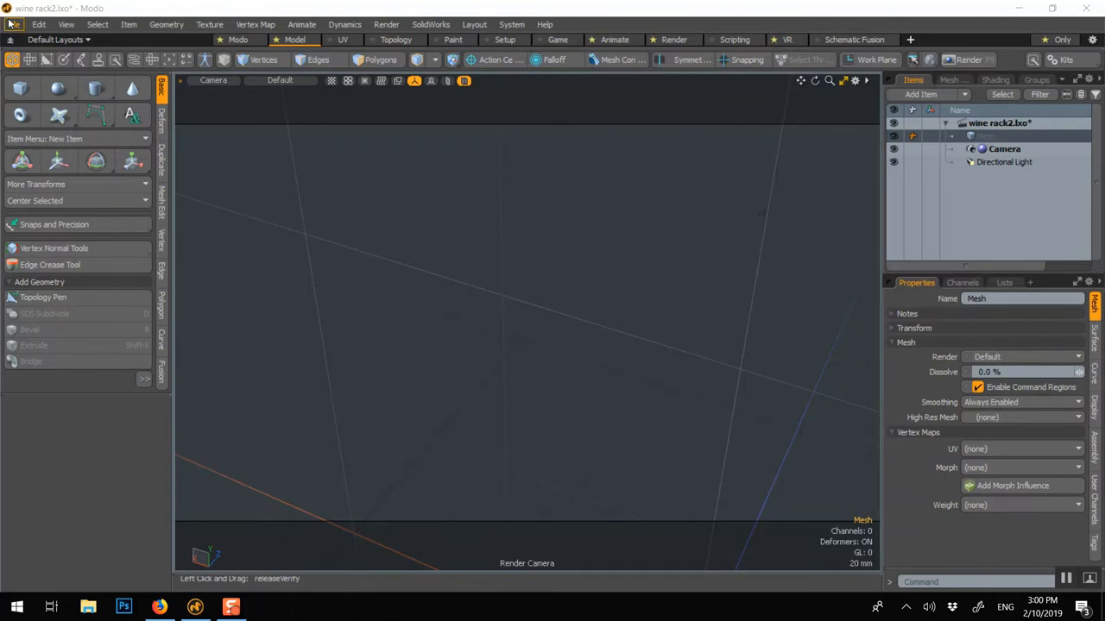
Open wine rack2.ai from the Desktop to load the rack outline curves.
{"action": "left_click", "coordinate": [14, 24]}
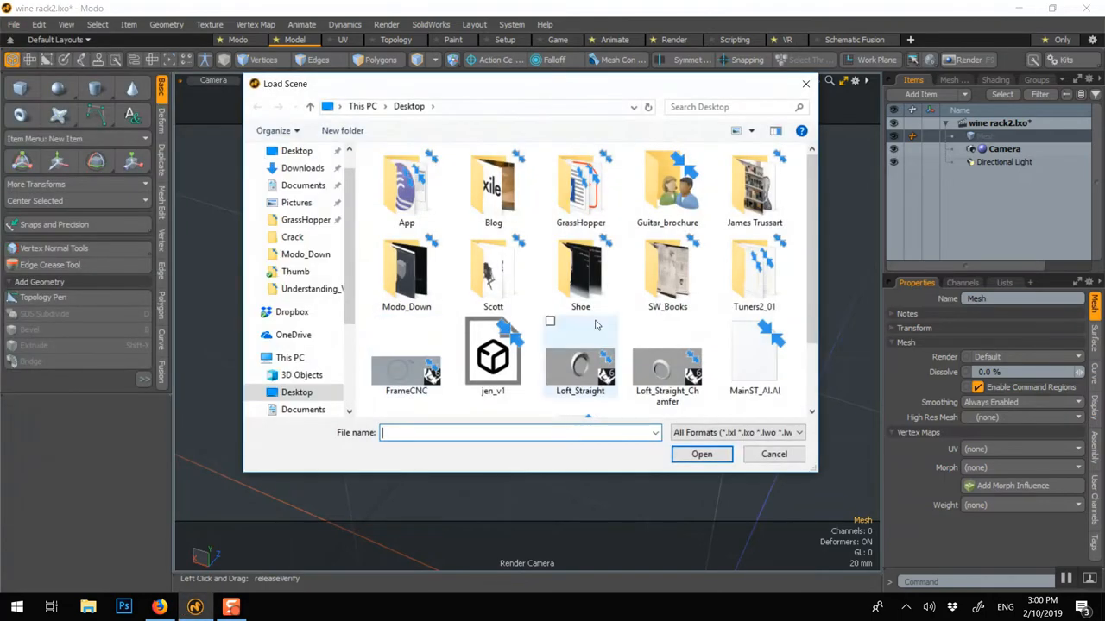
{"action": "scroll", "scroll_direction": "down", "scroll_amount": 3}
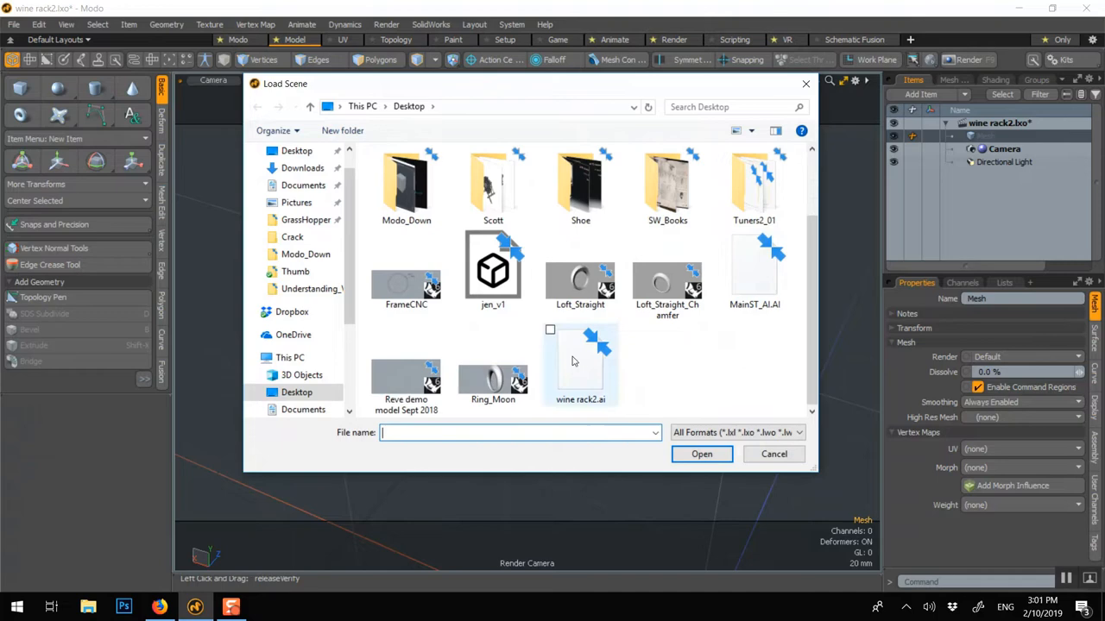
{"action": "left_click", "coordinate": [580, 362]}
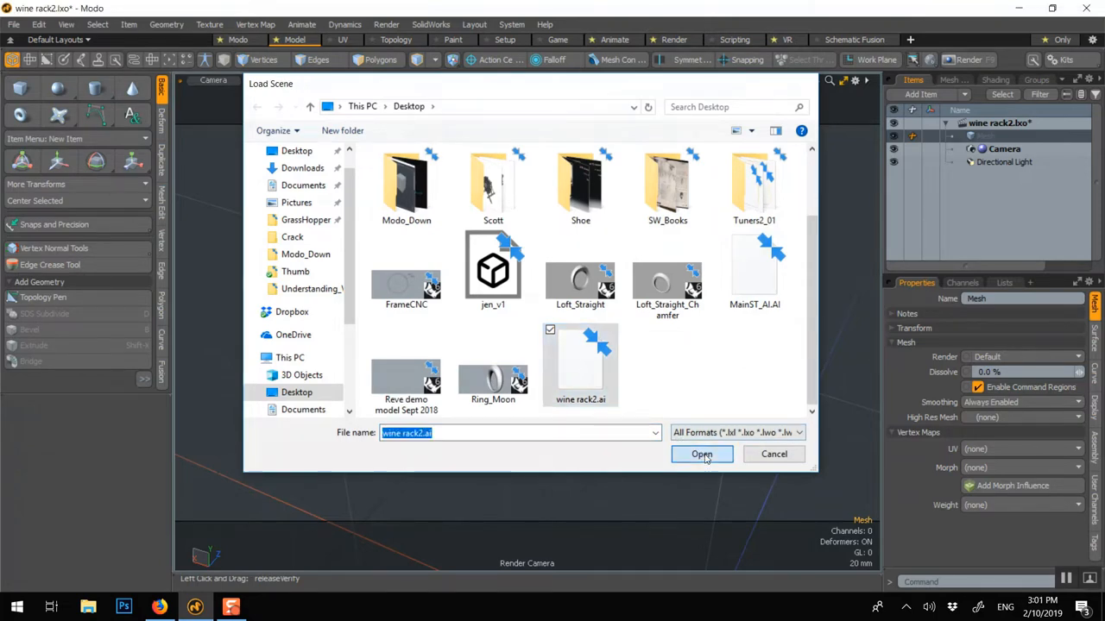
{"action": "left_click", "coordinate": [701, 454]}
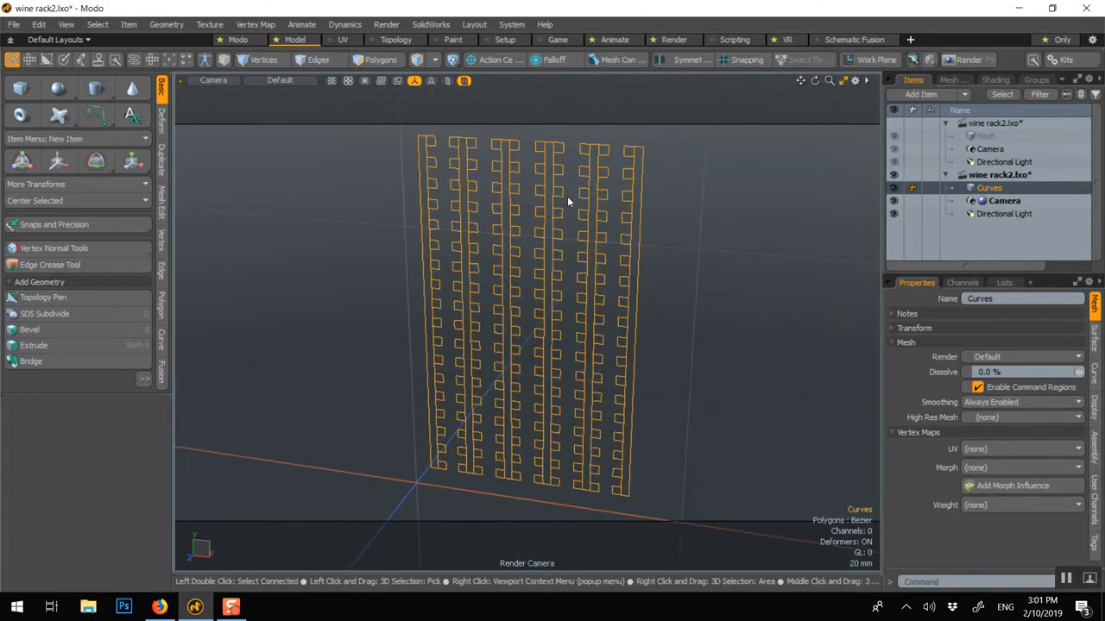
{"action": "left_click_drag", "start_coordinate": [568, 201], "coordinate": [553, 227]}
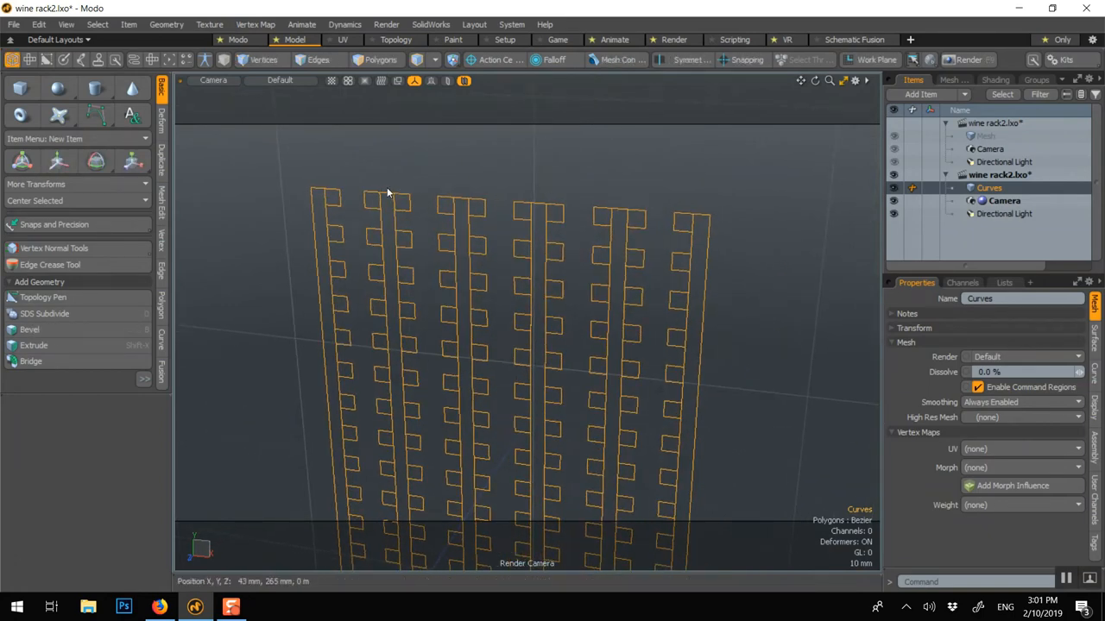
Freeze the wine rack Bezier curves into polygon faces with Freeze Curves as Faces.
{"action": "left_click", "coordinate": [165, 23]}
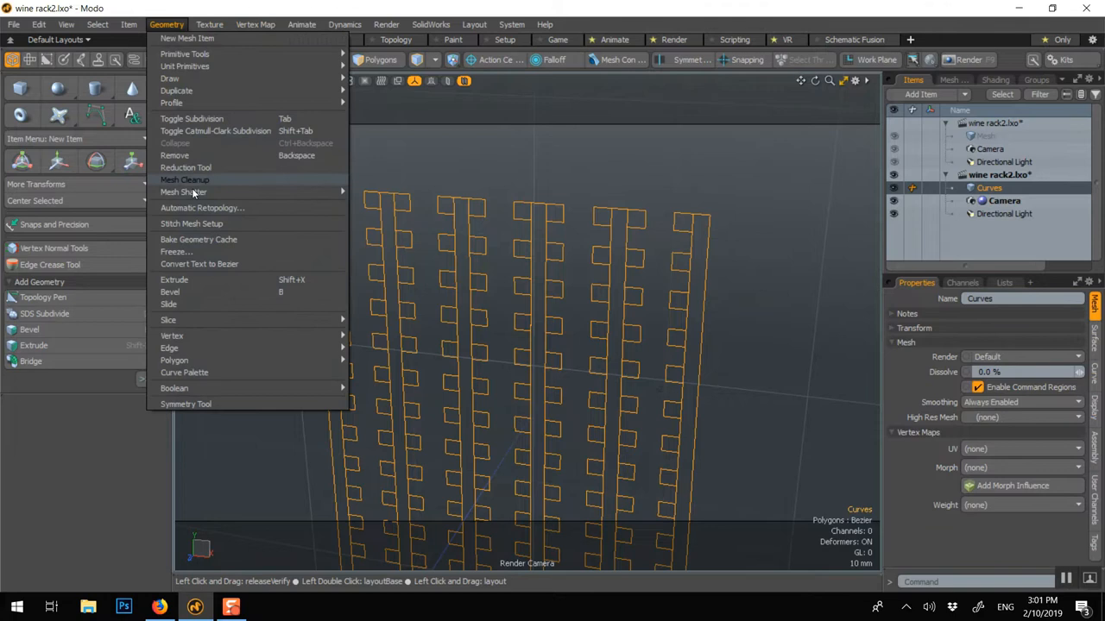
{"action": "left_click", "coordinate": [176, 251]}
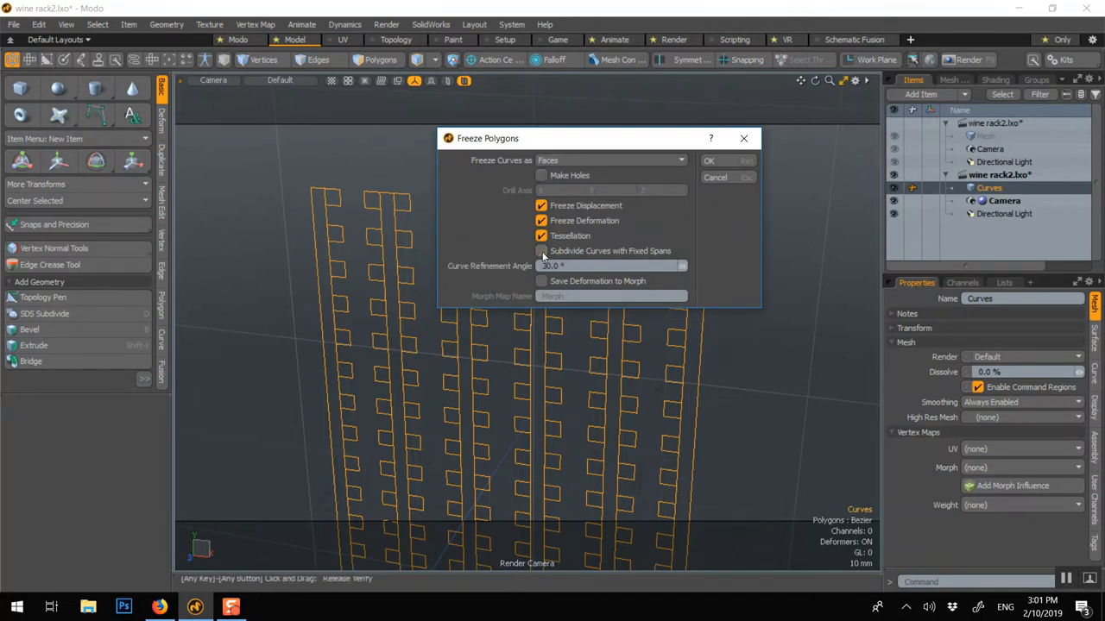
{"action": "left_click", "coordinate": [709, 160]}
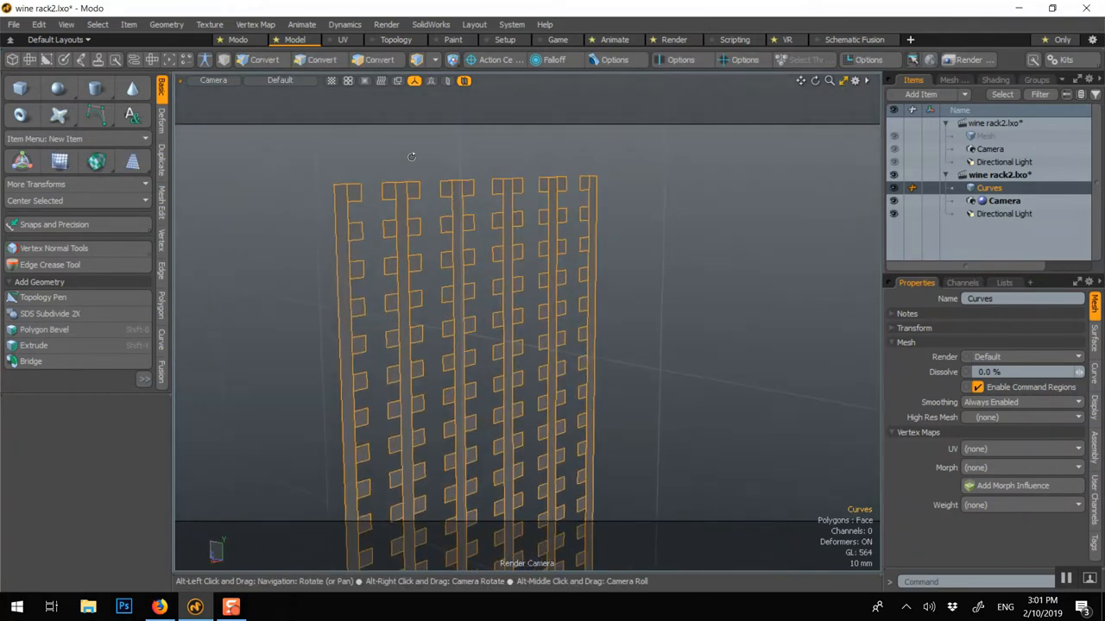
Extrude the rack faces in Polygons mode to give them depth.
{"action": "left_click", "coordinate": [378, 59]}
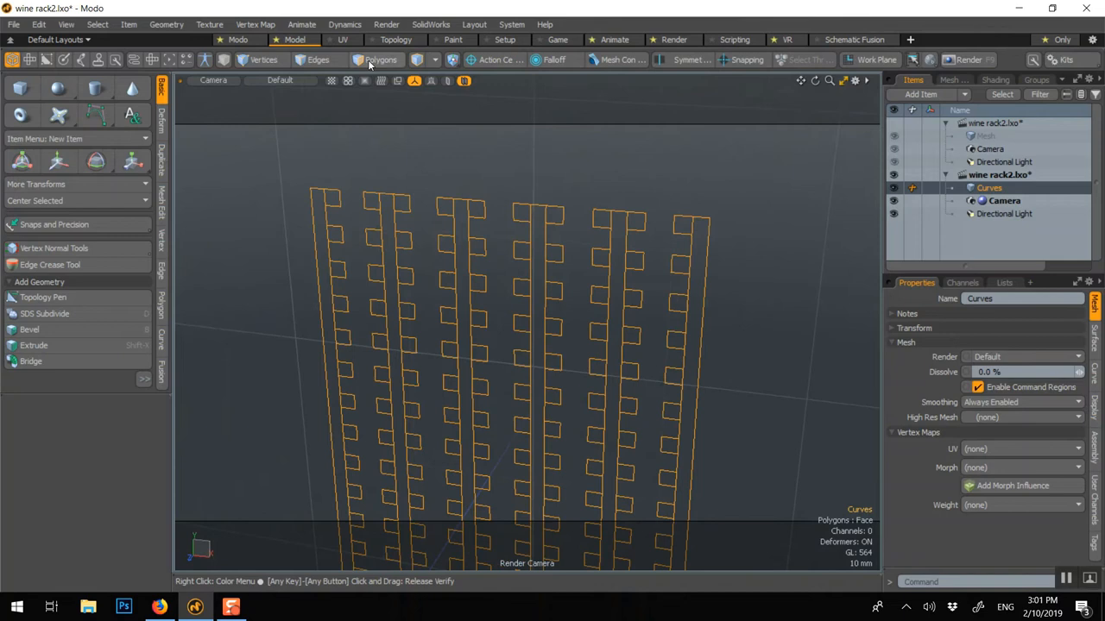
{"action": "left_click", "coordinate": [378, 60]}
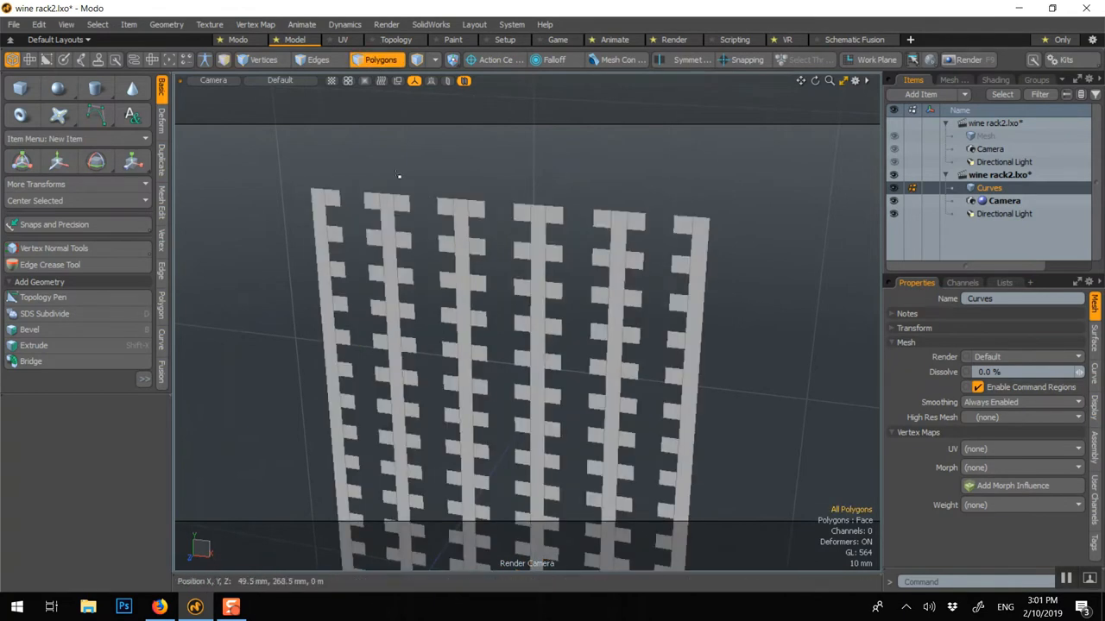
{"action": "mouse_move", "coordinate": [260, 204]}
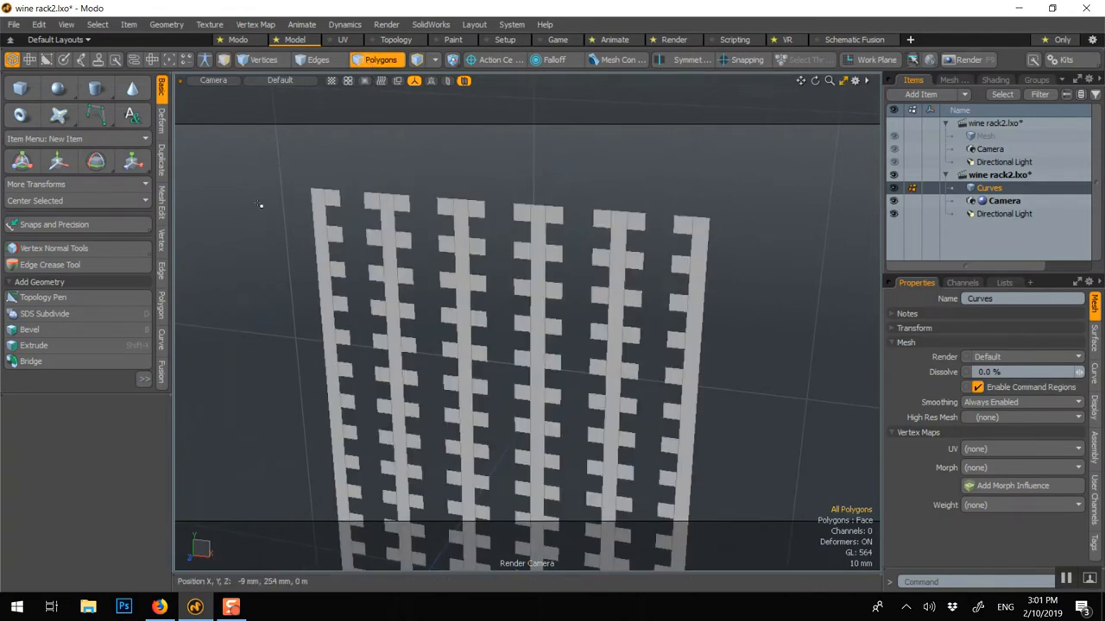
{"action": "left_click", "coordinate": [34, 346]}
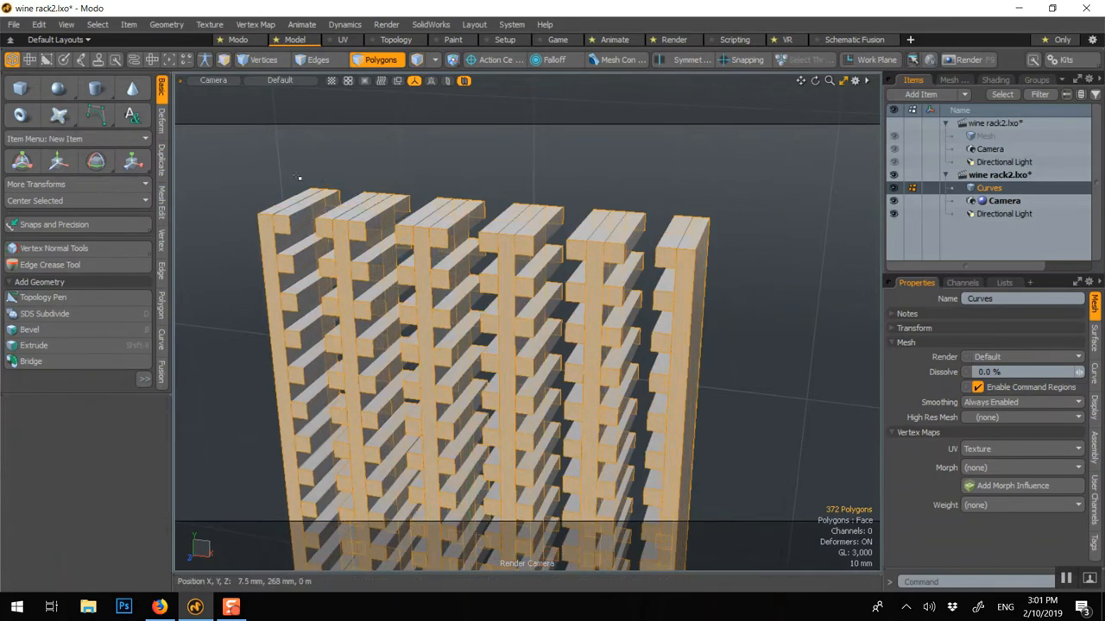
Drop the Extrude tool to keep the extrusion and deselect the polygons.
{"action": "left_click", "coordinate": [303, 259]}
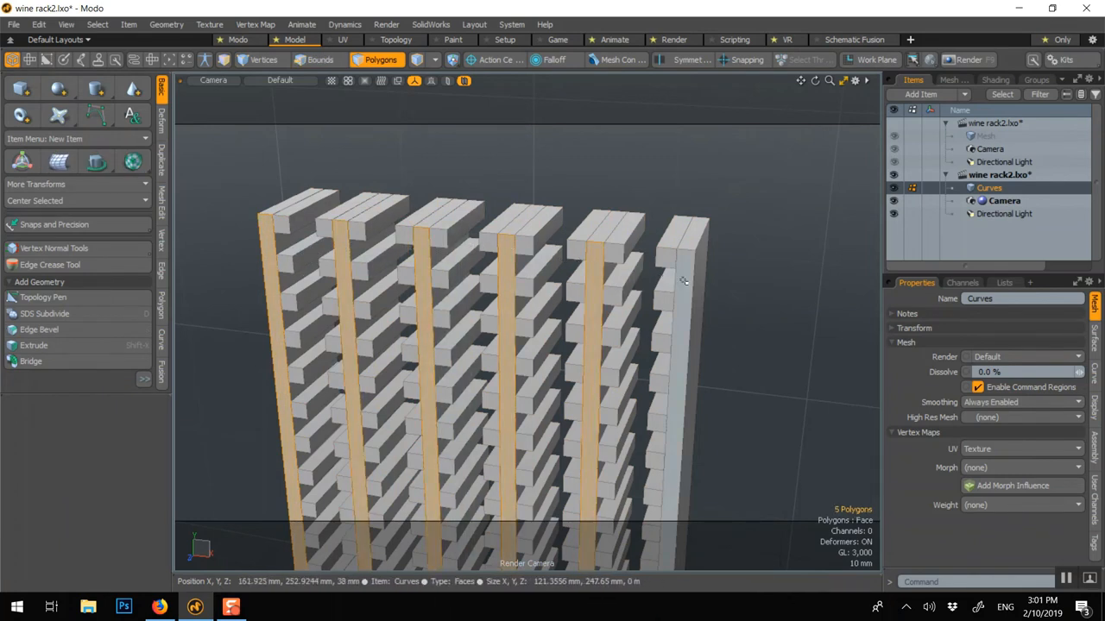
{"action": "left_click", "coordinate": [33, 329]}
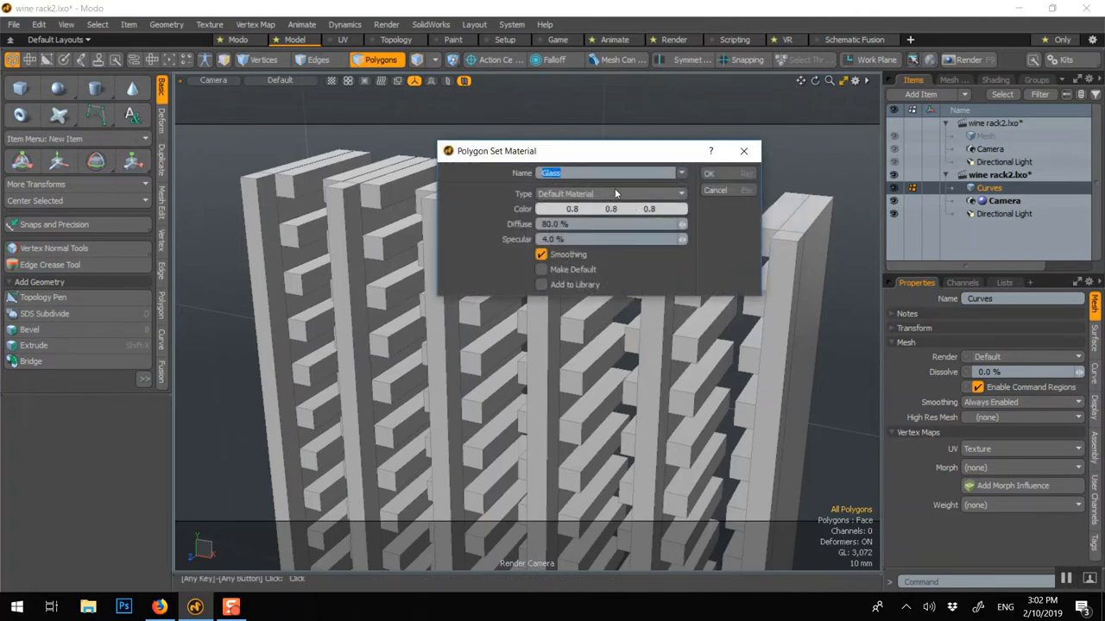
Create a new material named 'WIneRack' for all the rack polygons.
{"action": "type", "text": "WIn"}
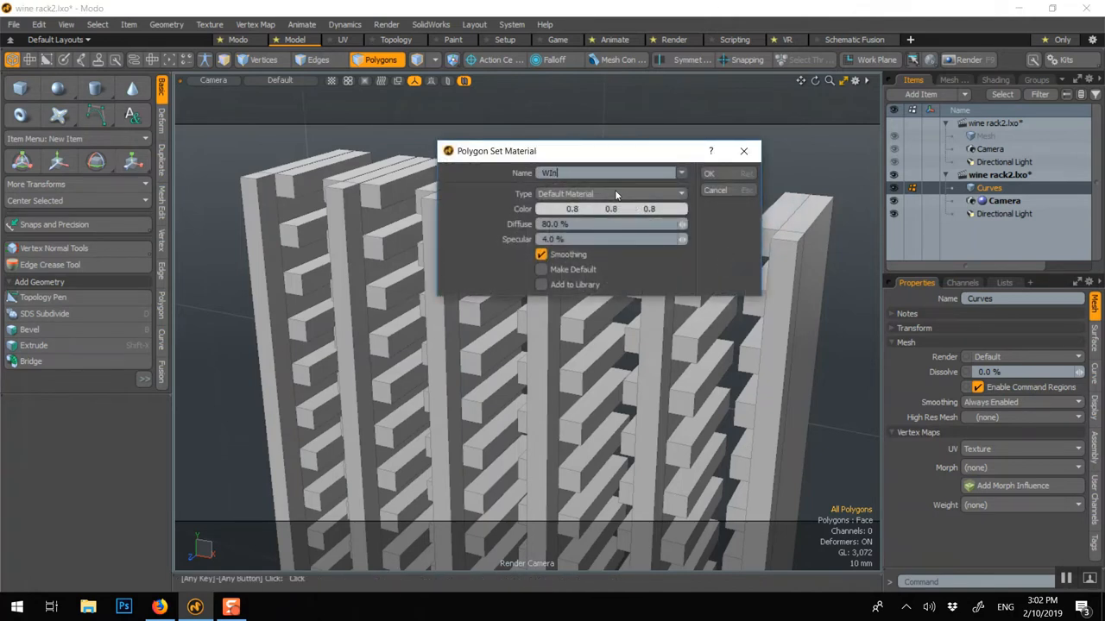
{"action": "type", "text": "eRac"}
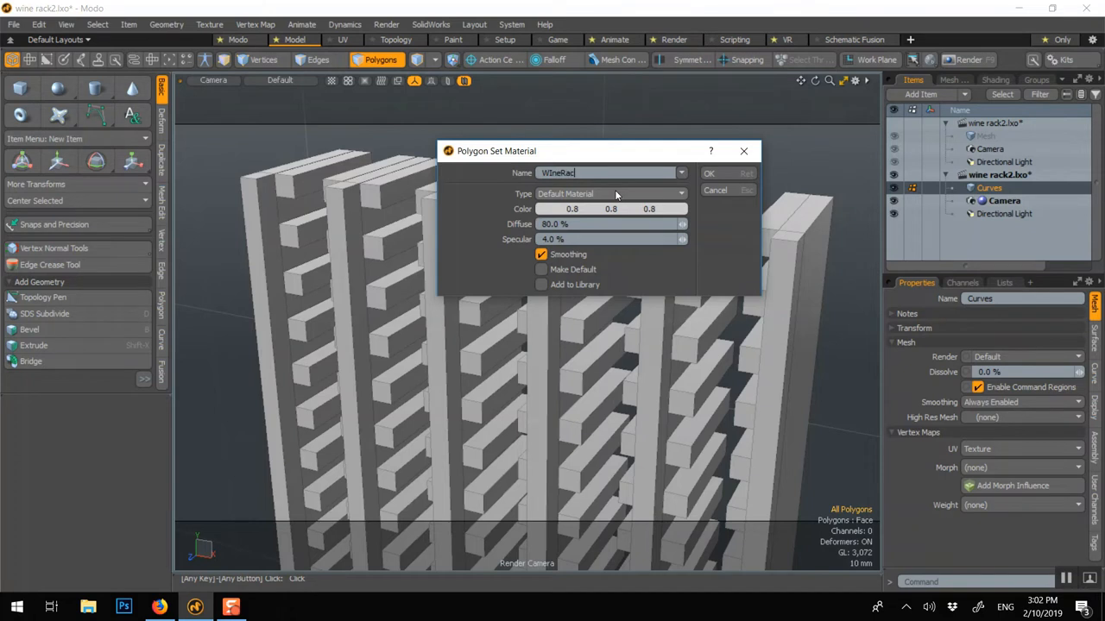
{"action": "left_click", "coordinate": [708, 173]}
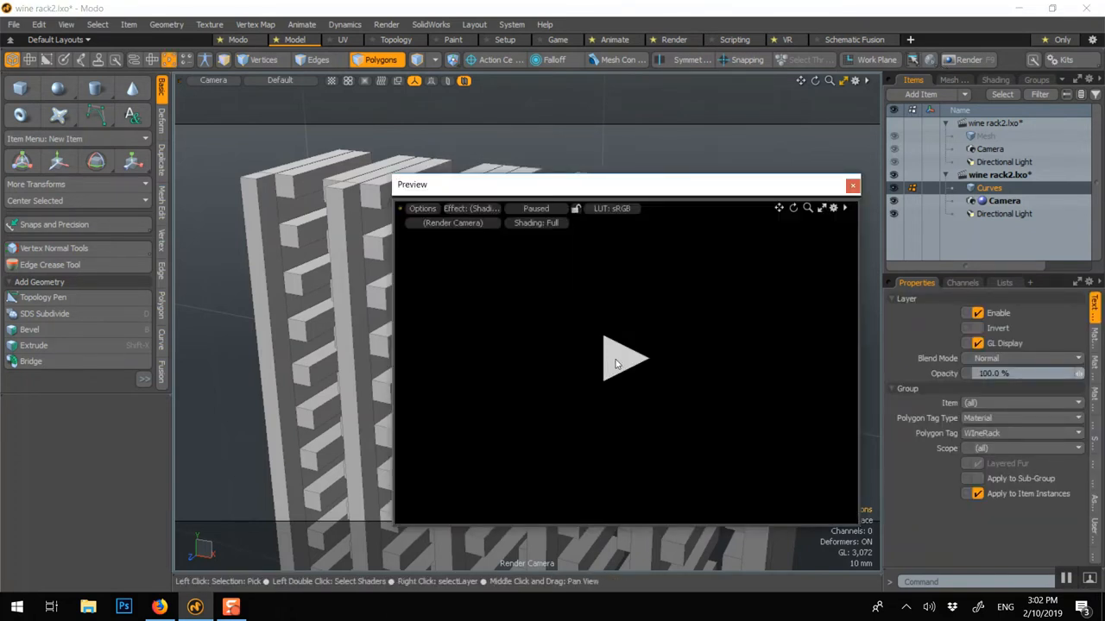
Render the rack preview and set the WIneRack Rounded Edge Width to 5mm.
{"action": "left_click", "coordinate": [623, 358]}
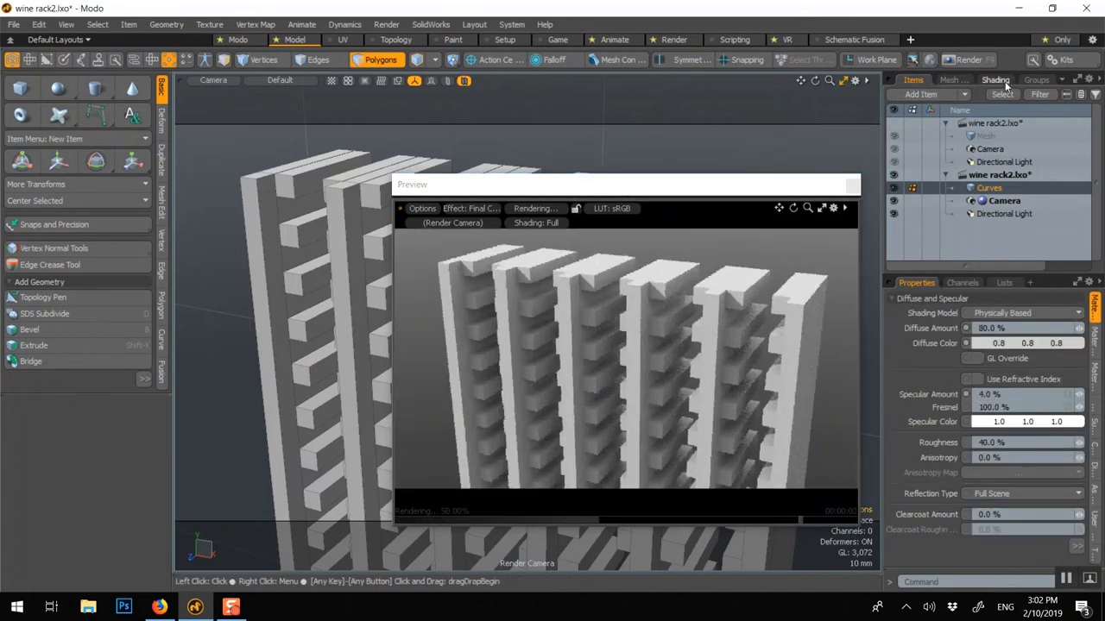
{"action": "left_click", "coordinate": [995, 79]}
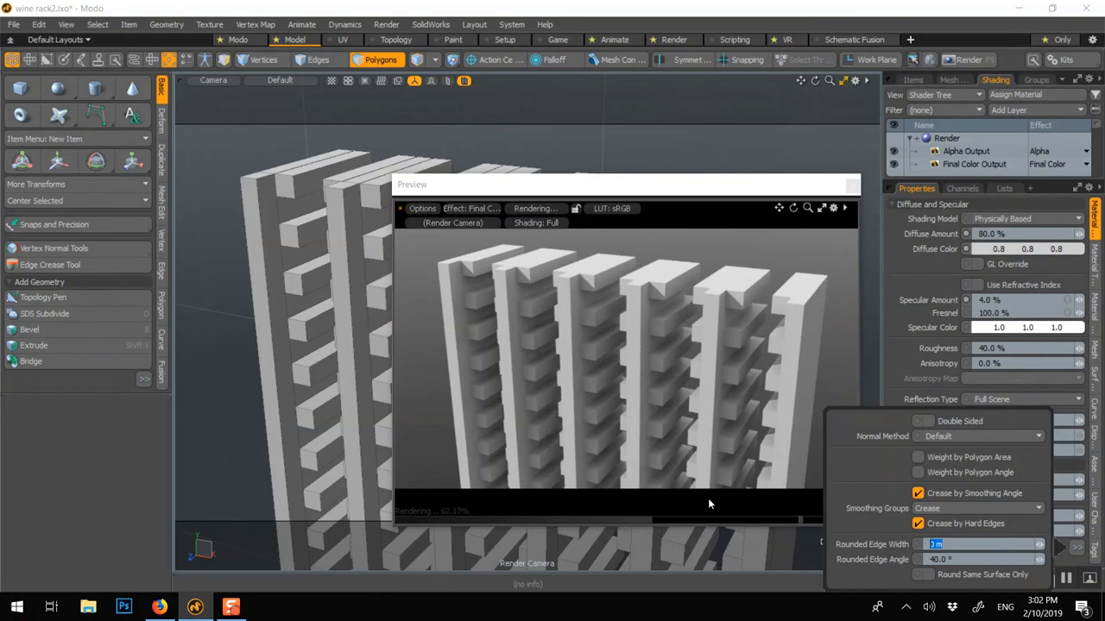
{"action": "type", "text": "5mm"}
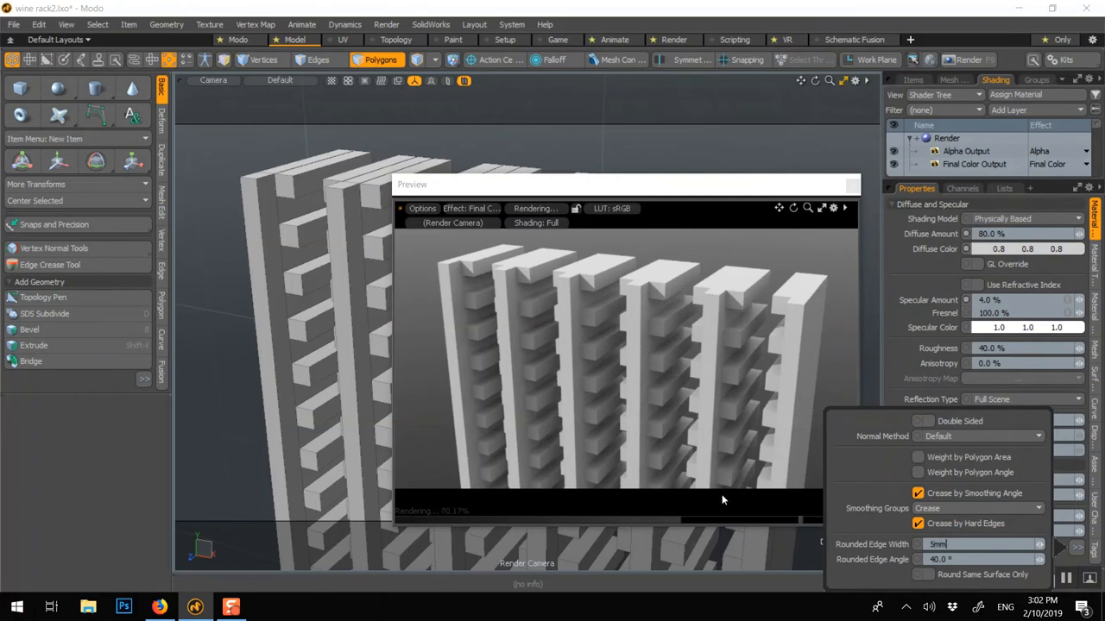